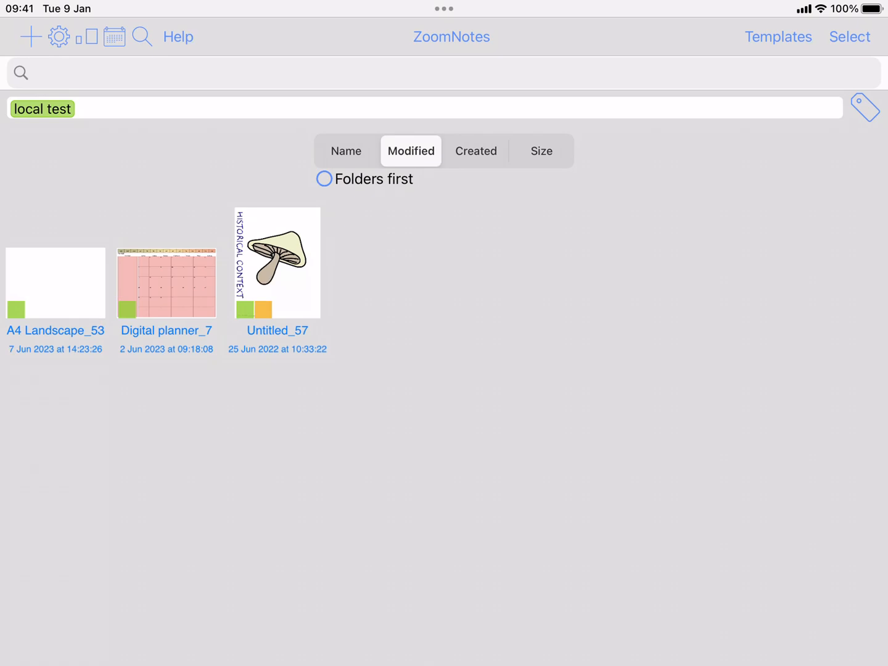
Step: Open ZoomNotes Settings from the document library's gear icon
left_click(59, 37)
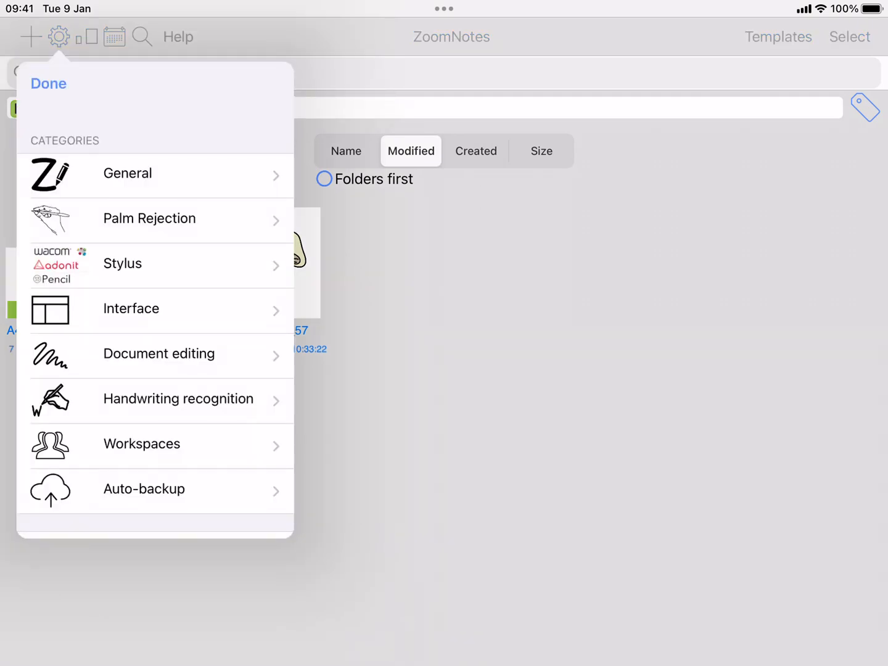
Step: Enable the Stopwatch button under Workspaces > Main workspace > User interface
left_click(141, 444)
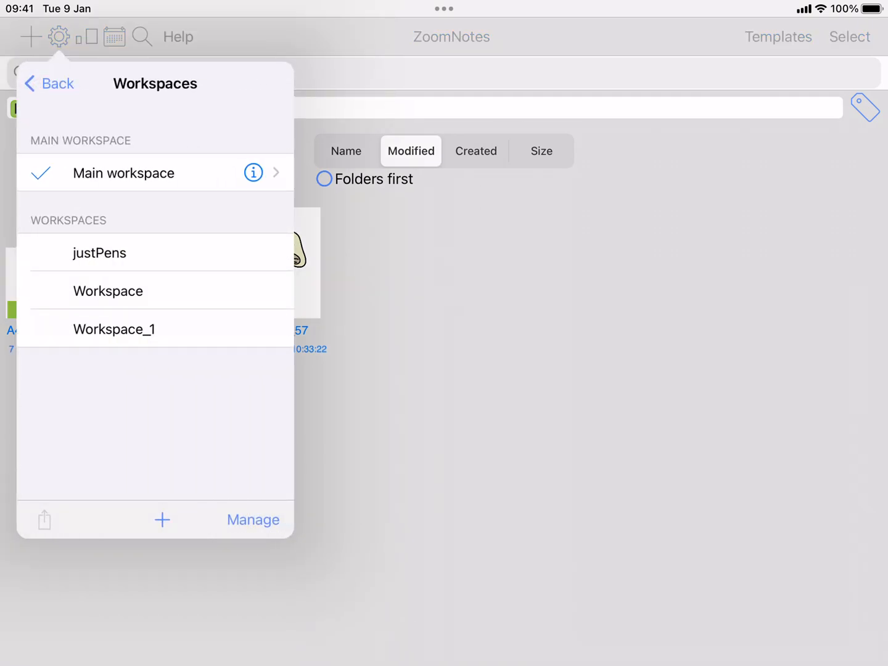
left_click(253, 173)
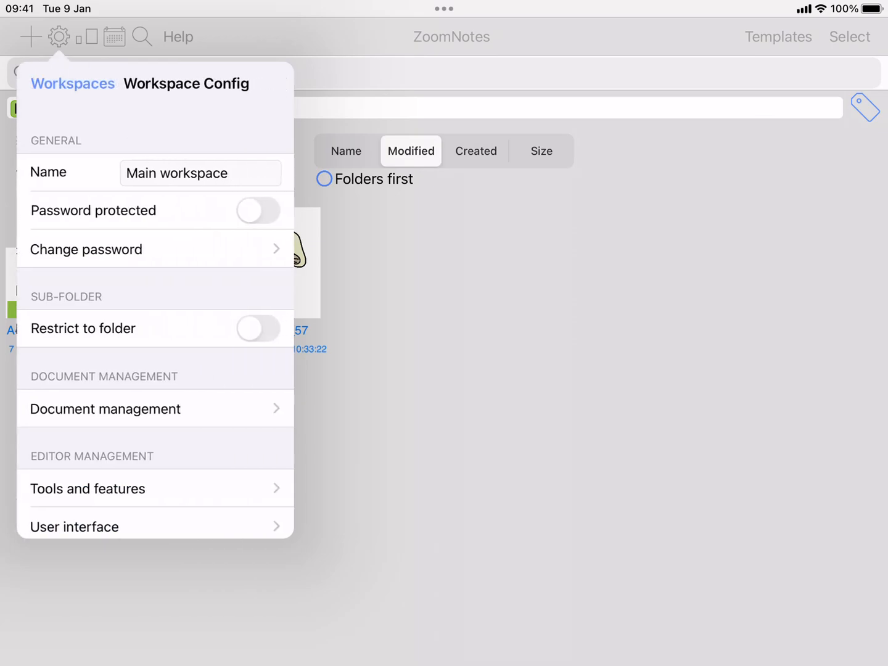
left_click(74, 525)
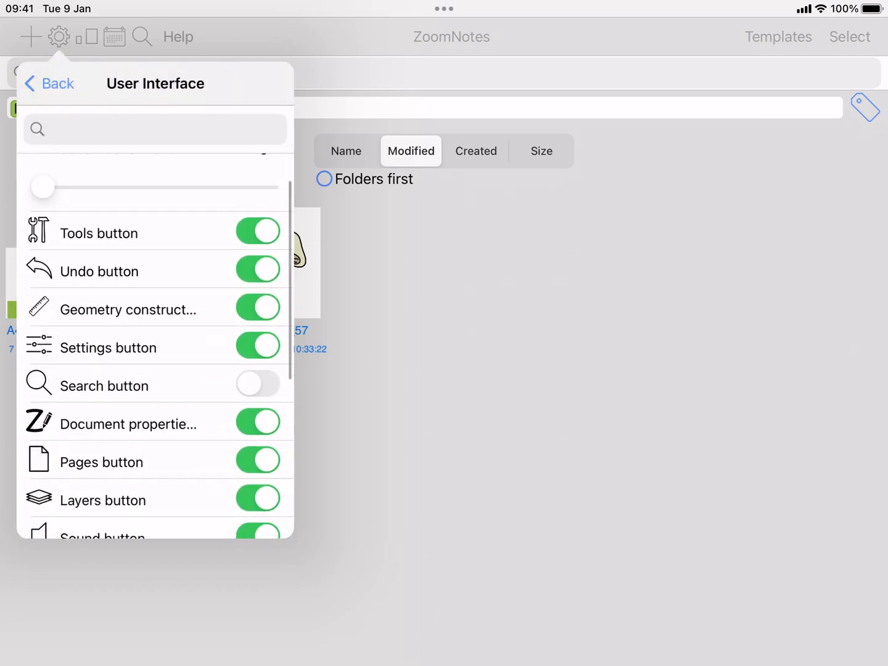
scroll("down", 3)
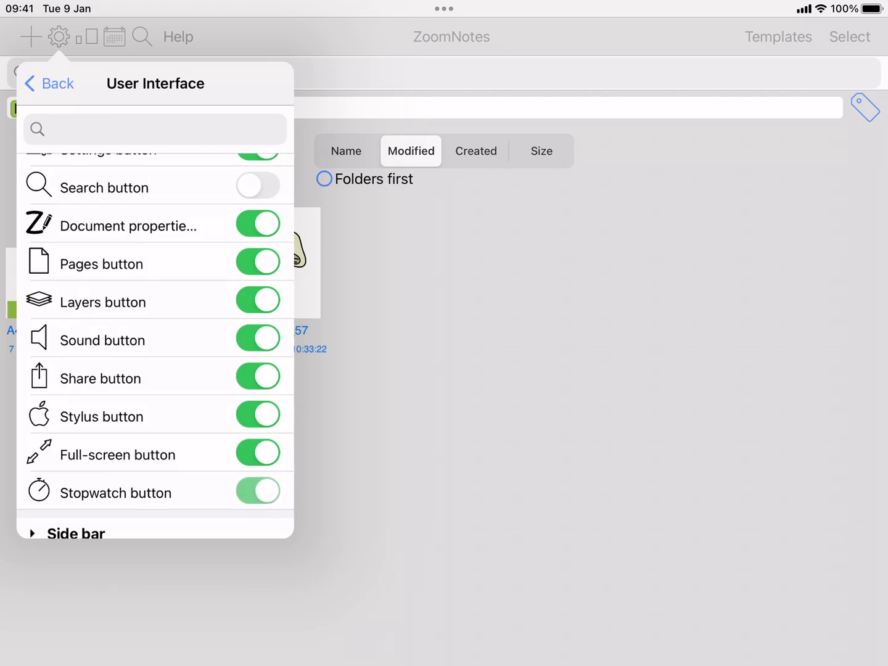
left_click(257, 491)
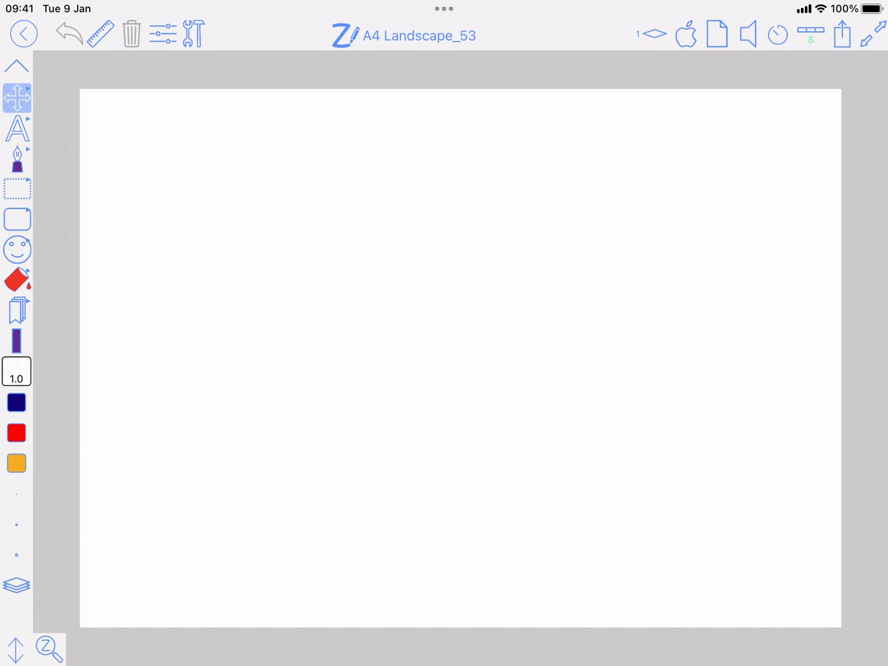
Step: Set the stopwatch alarm off with a 5-minute interval, then return to countdown mode
left_click(779, 35)
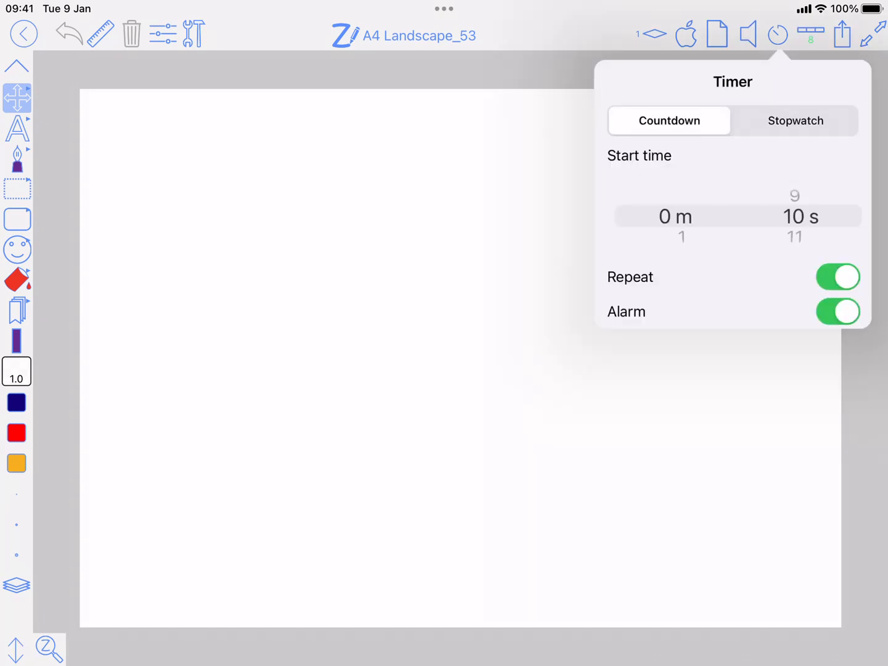
left_click(795, 121)
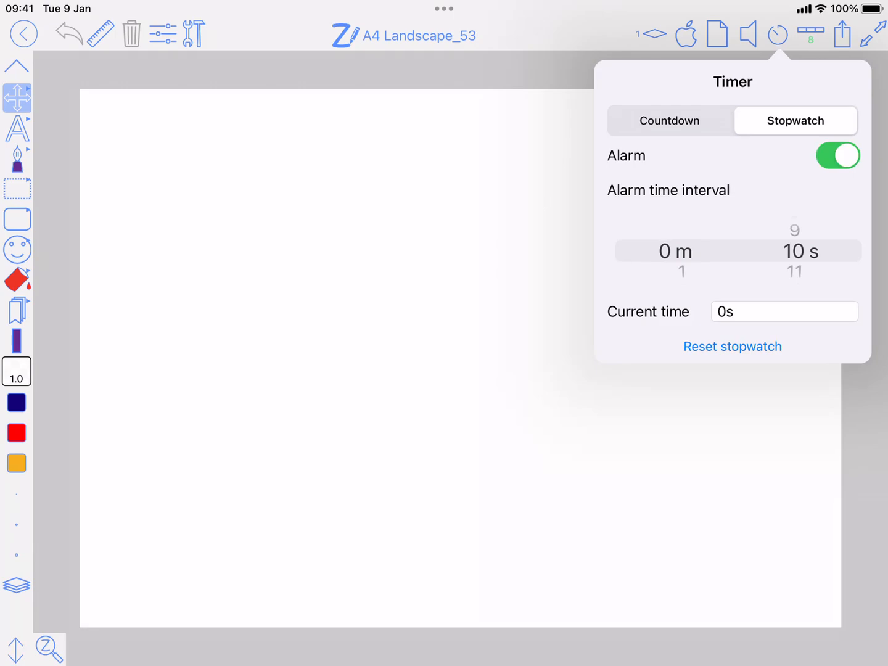
left_click(838, 156)
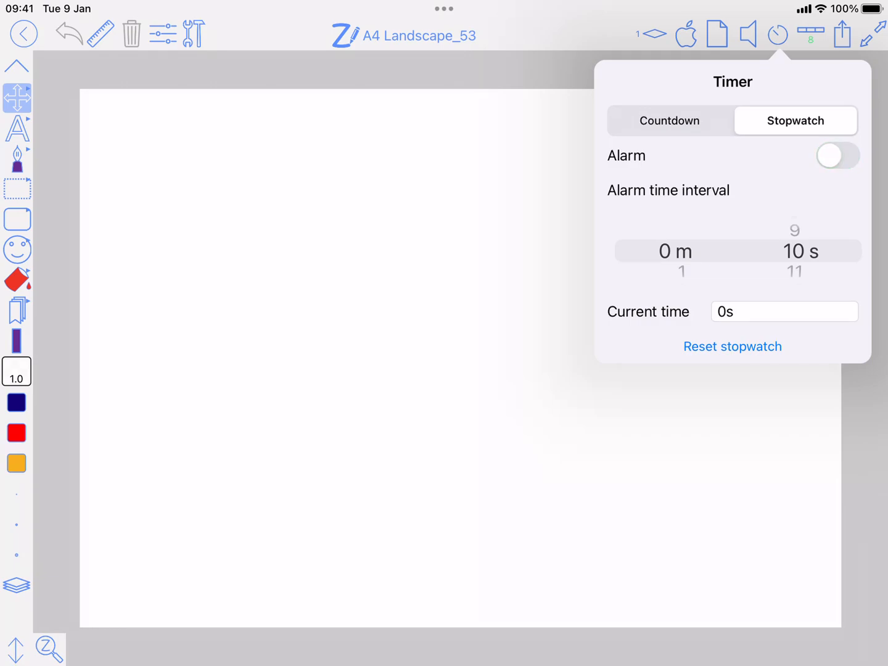
left_click(839, 156)
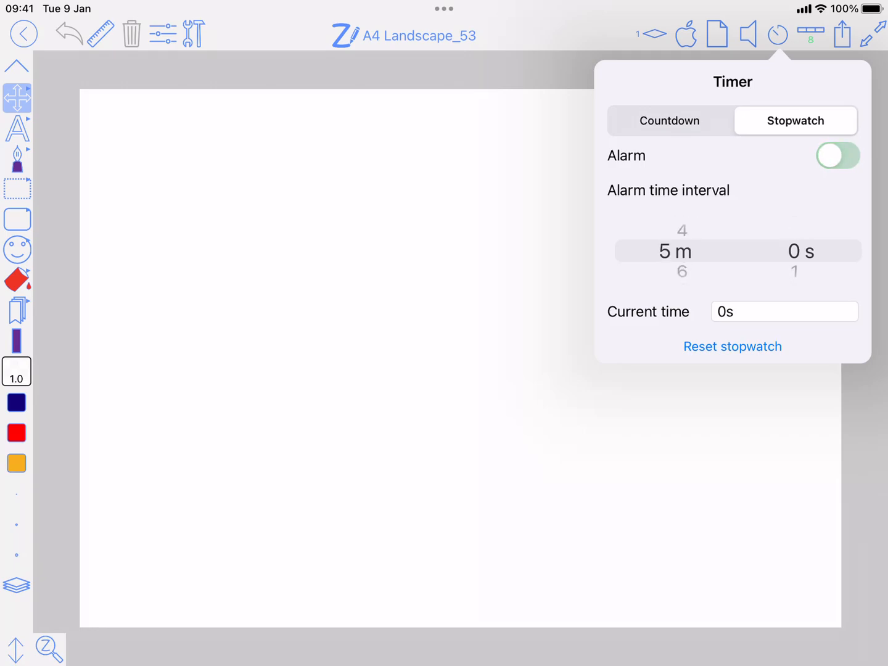
left_click(669, 121)
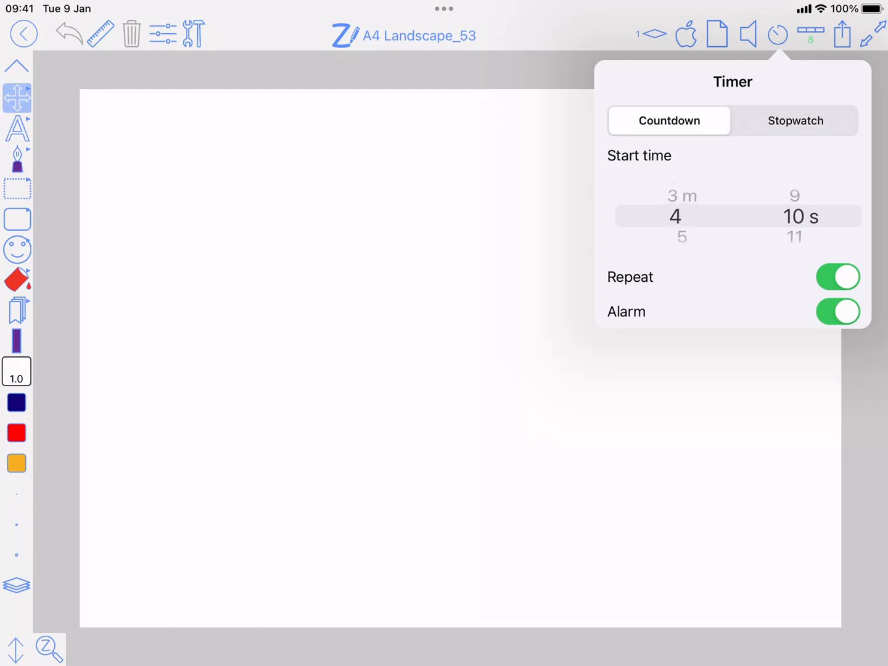
scroll("down", 3)
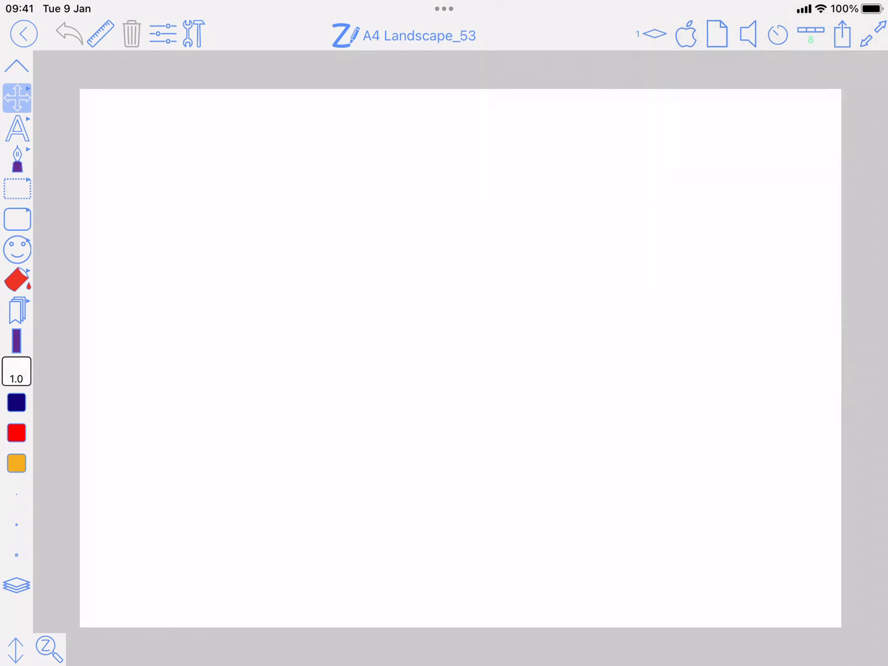
Step: Start the timer running above the page, then reopen the Timer popover
left_click(777, 34)
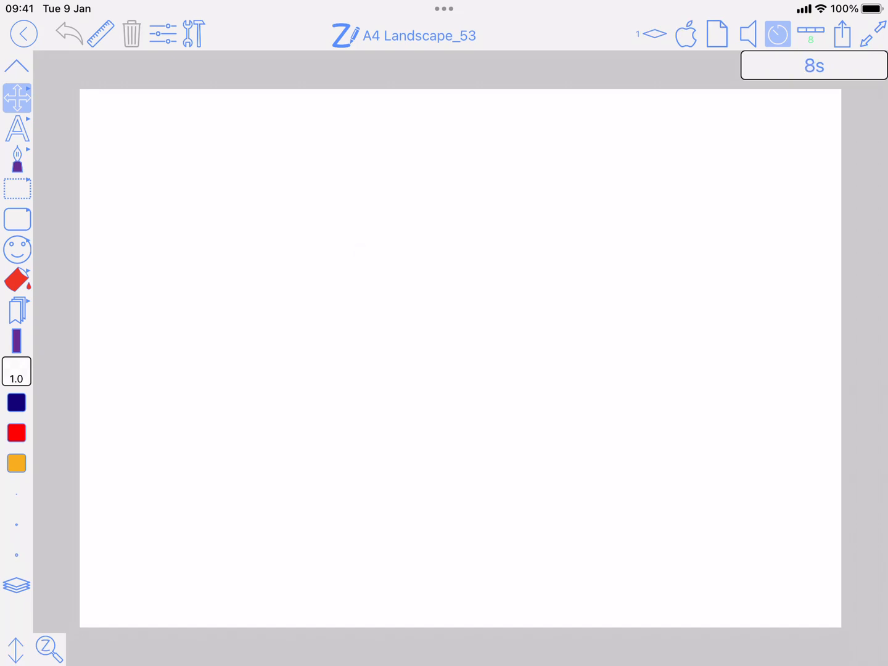
left_click(777, 34)
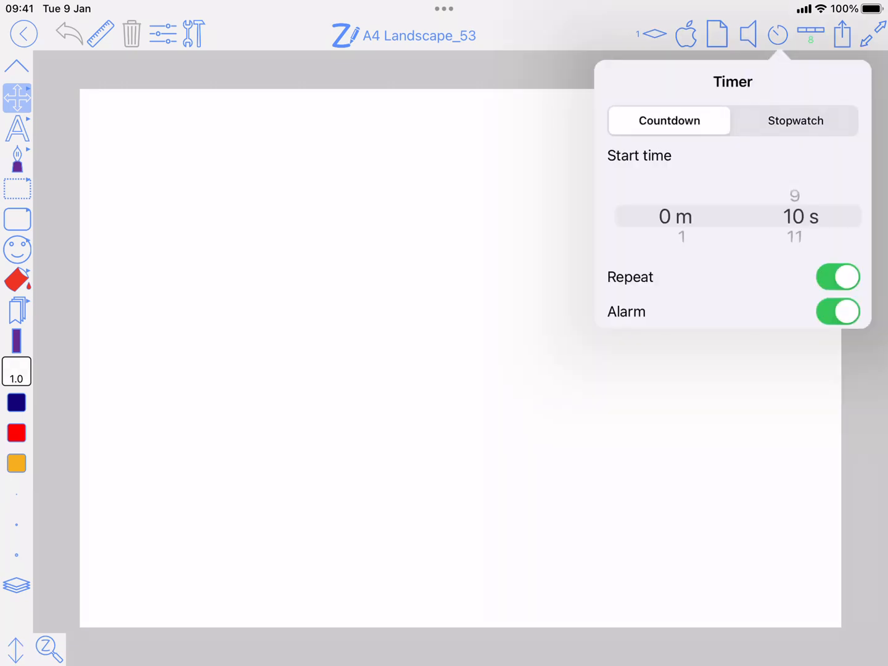
Step: Run the stopwatch to 10 seconds, check its elapsed time, and reset it
left_click(796, 121)
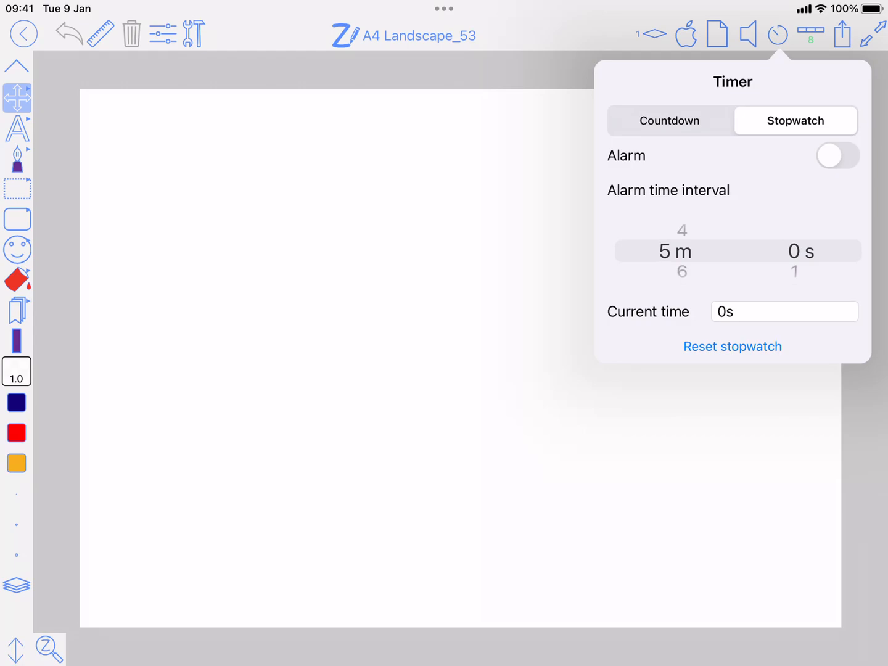
left_click(837, 156)
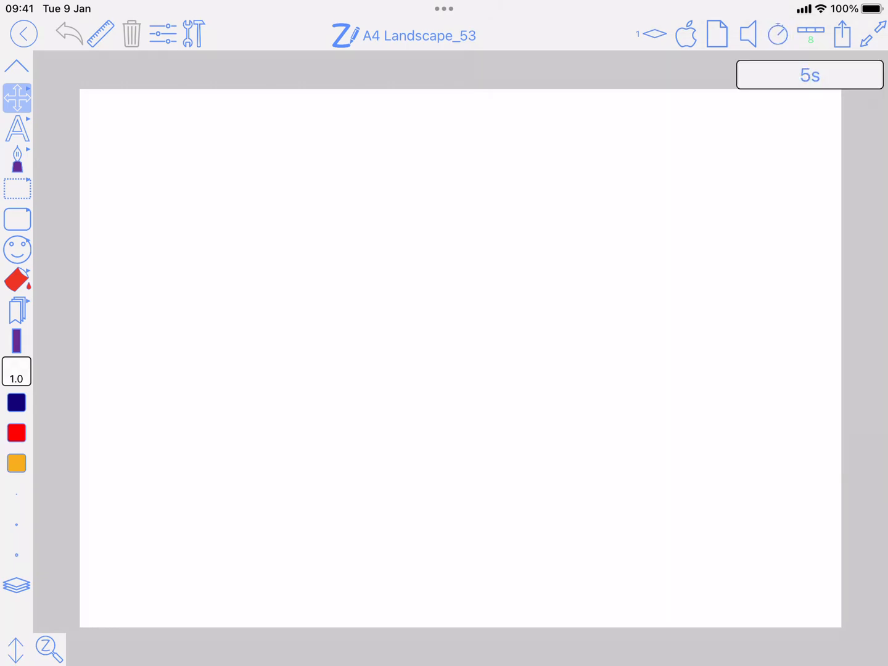
left_click(778, 35)
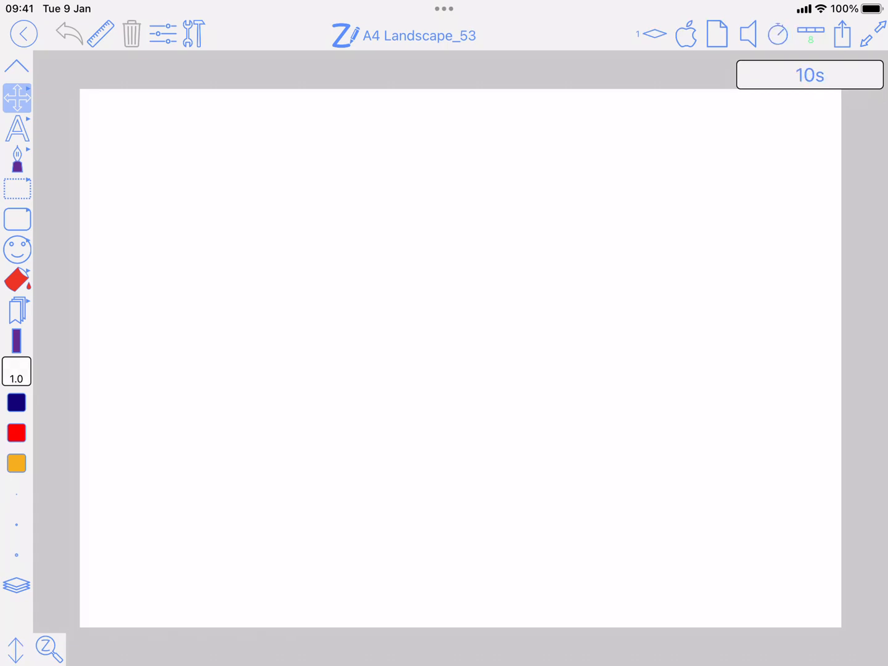
left_click(779, 35)
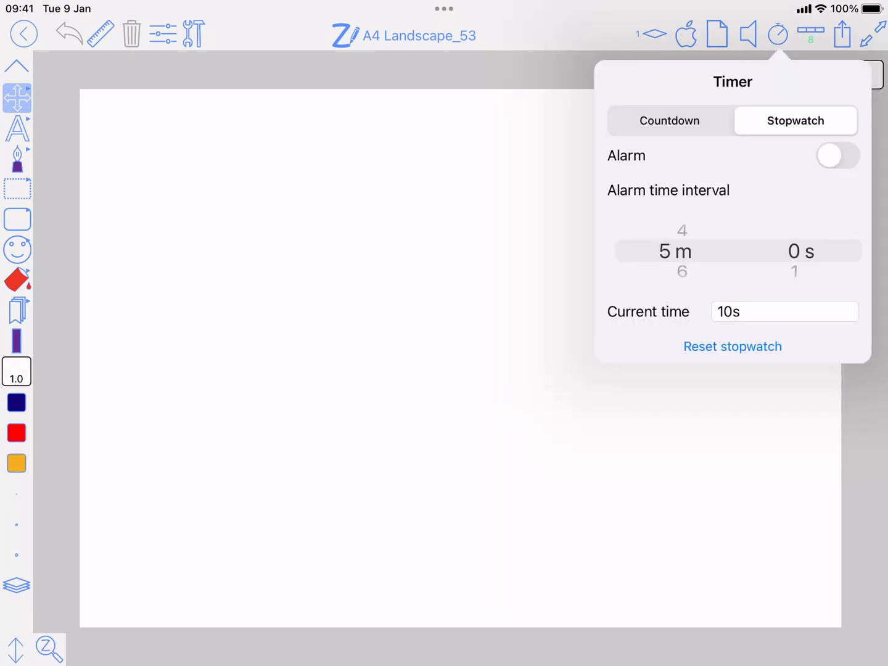
left_click(17, 159)
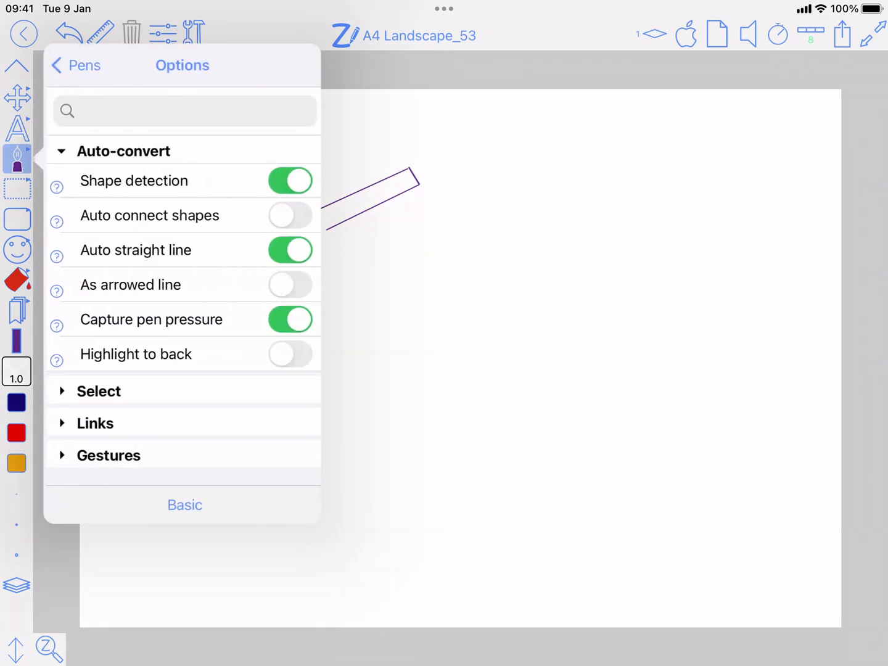
Step: Handwrite 'Wald' and a zigzag, then scratch out both so only the line remains
left_click(96, 390)
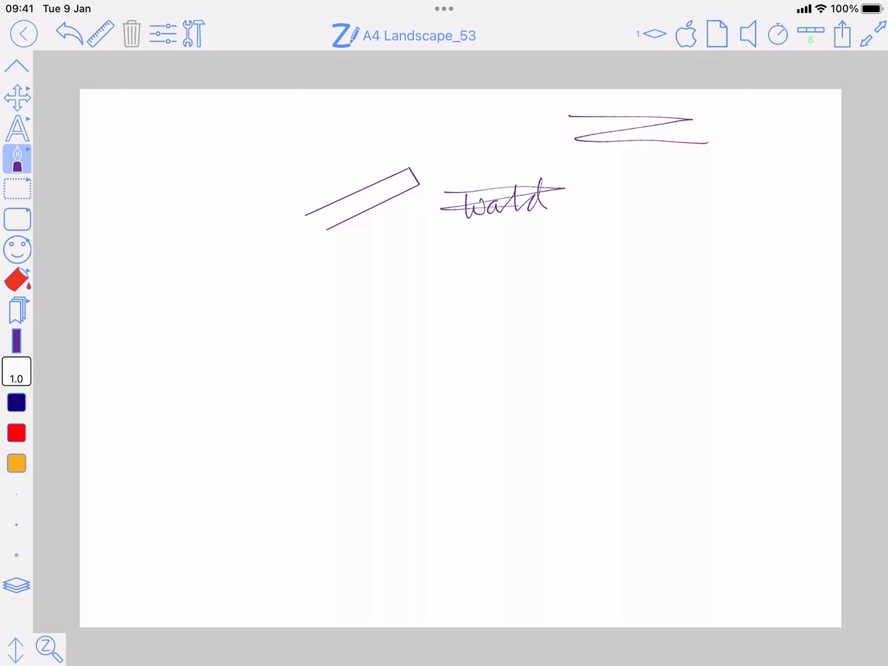
left_click(70, 35)
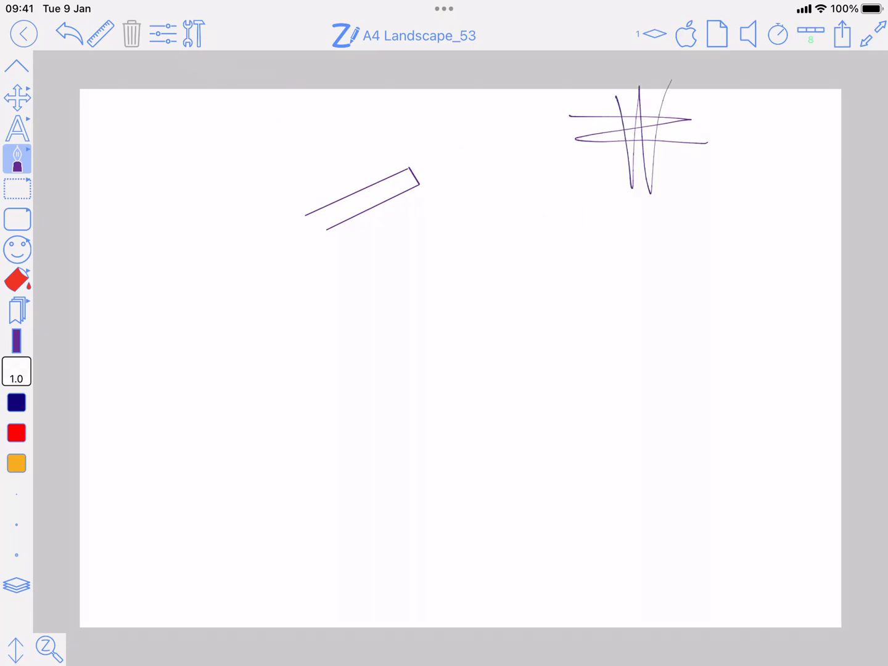
left_click(69, 34)
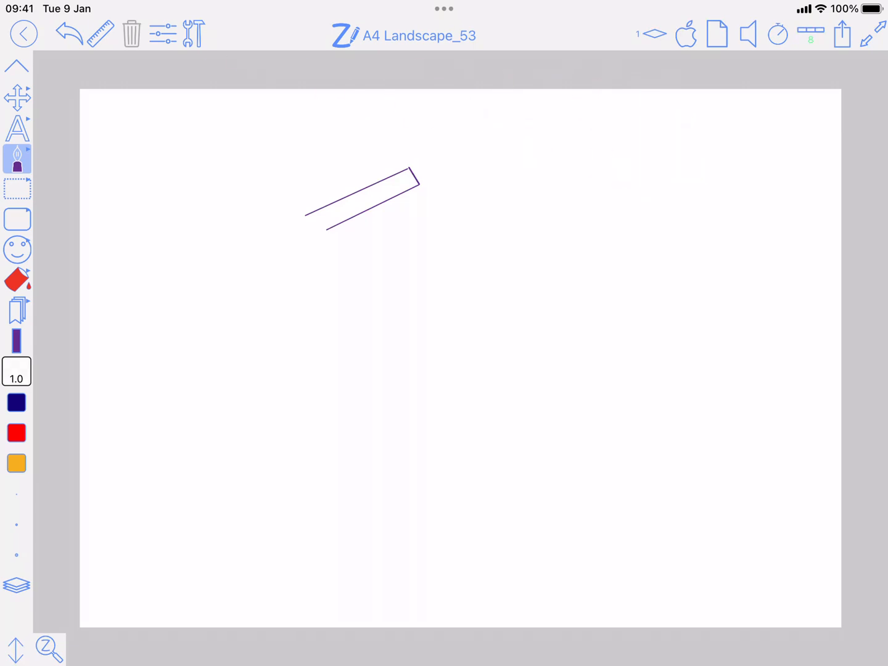